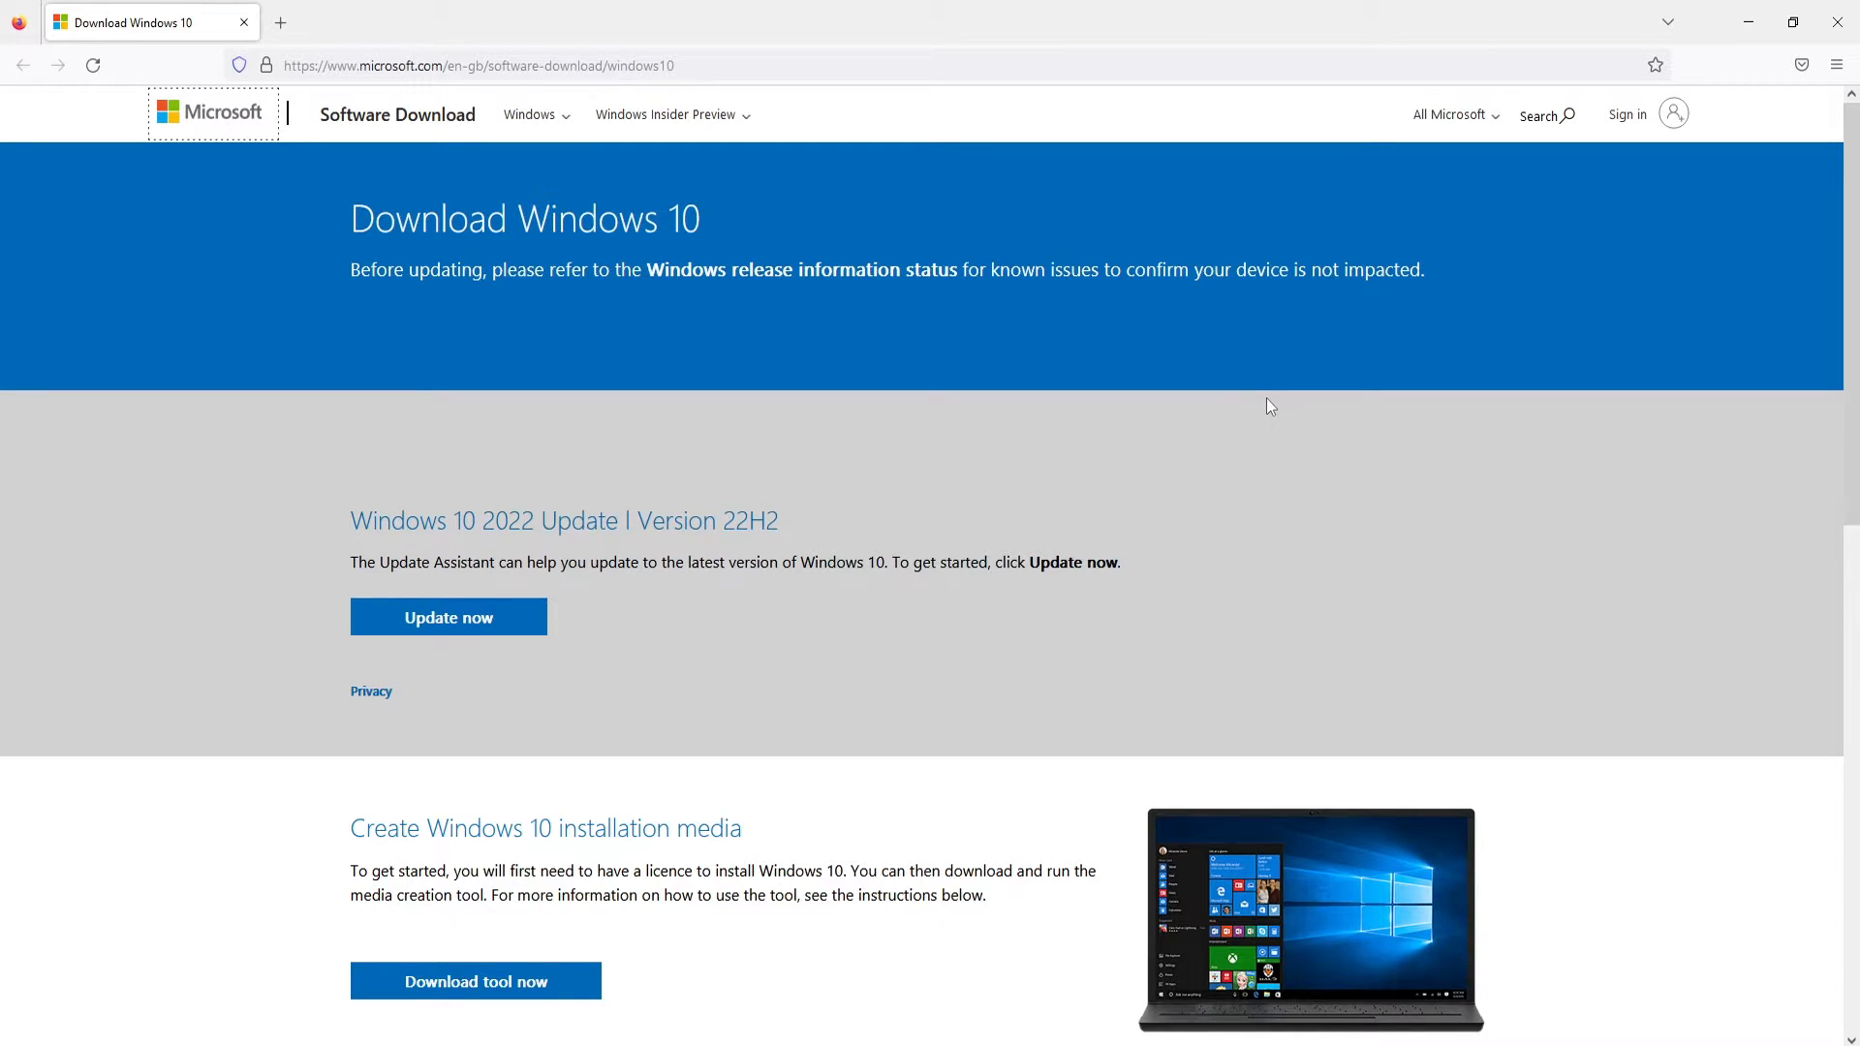
Download and launch the Windows 10 Update Assistant for the 22H2 update
click(1801, 64)
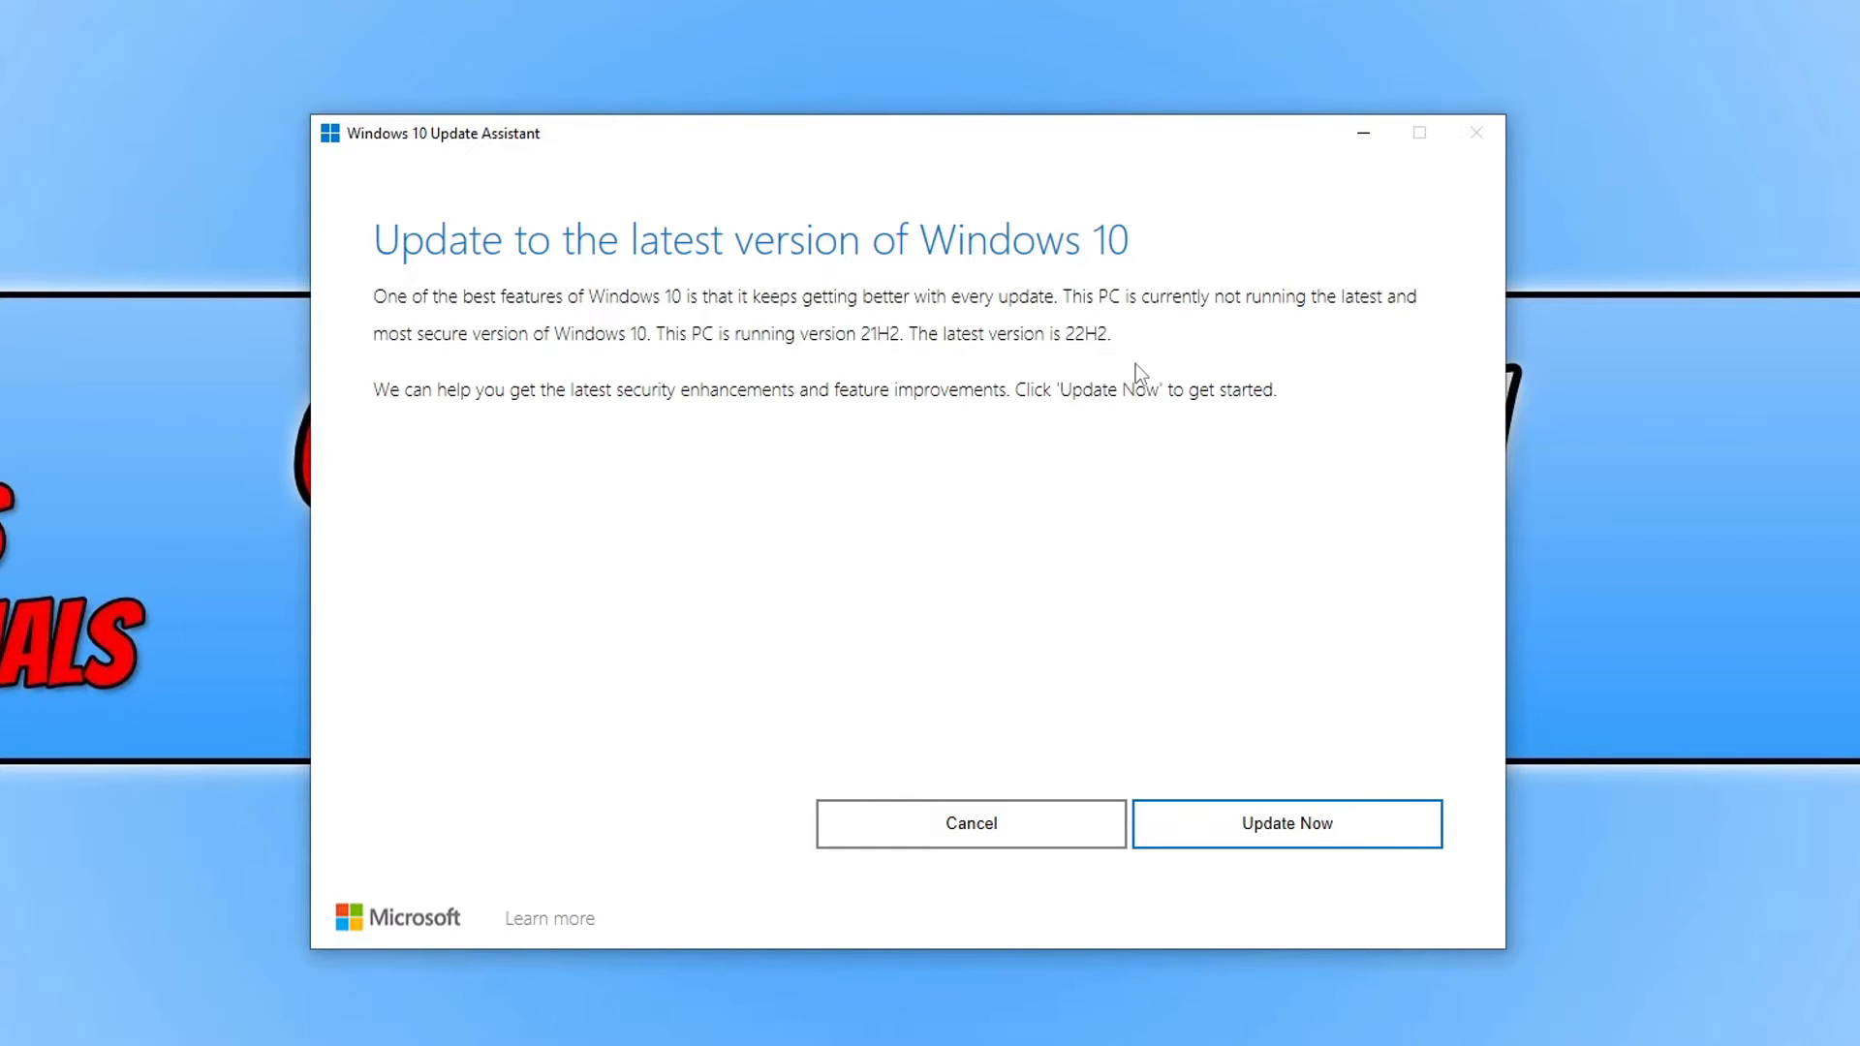
mouse_move(1330, 853)
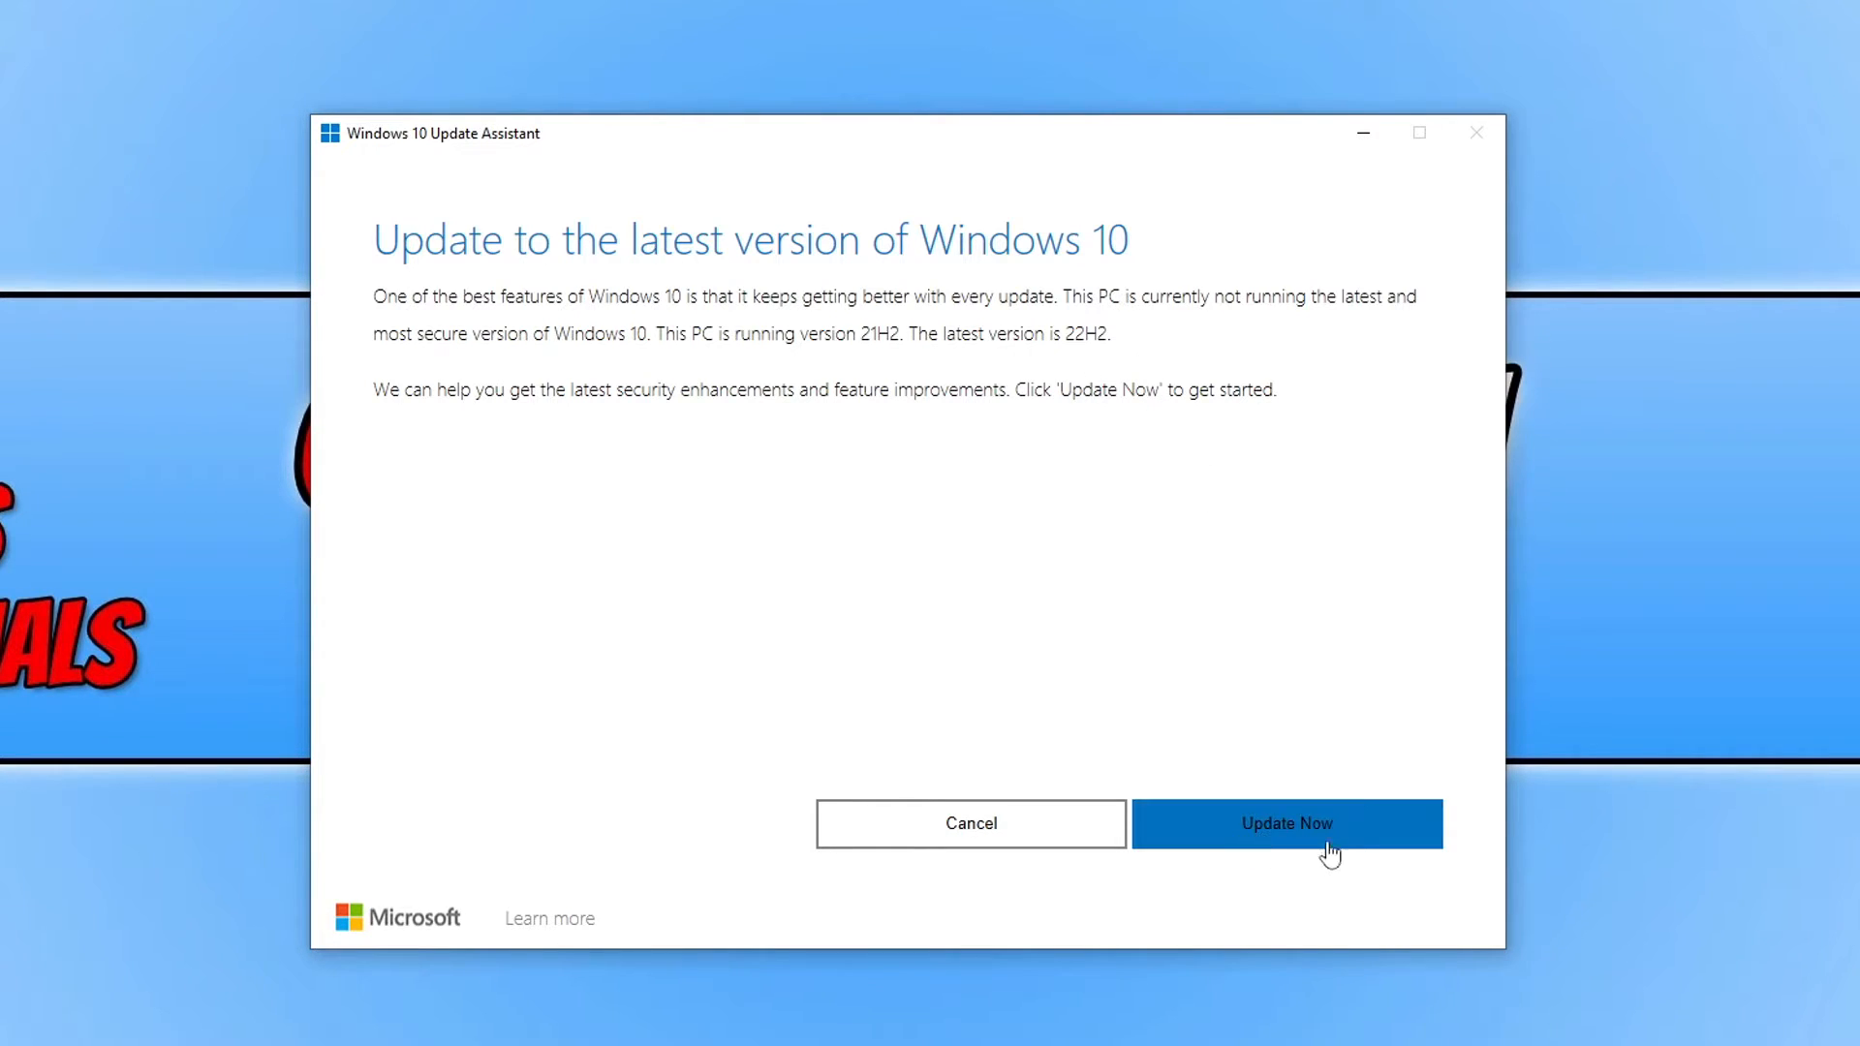
mouse_move(1397, 844)
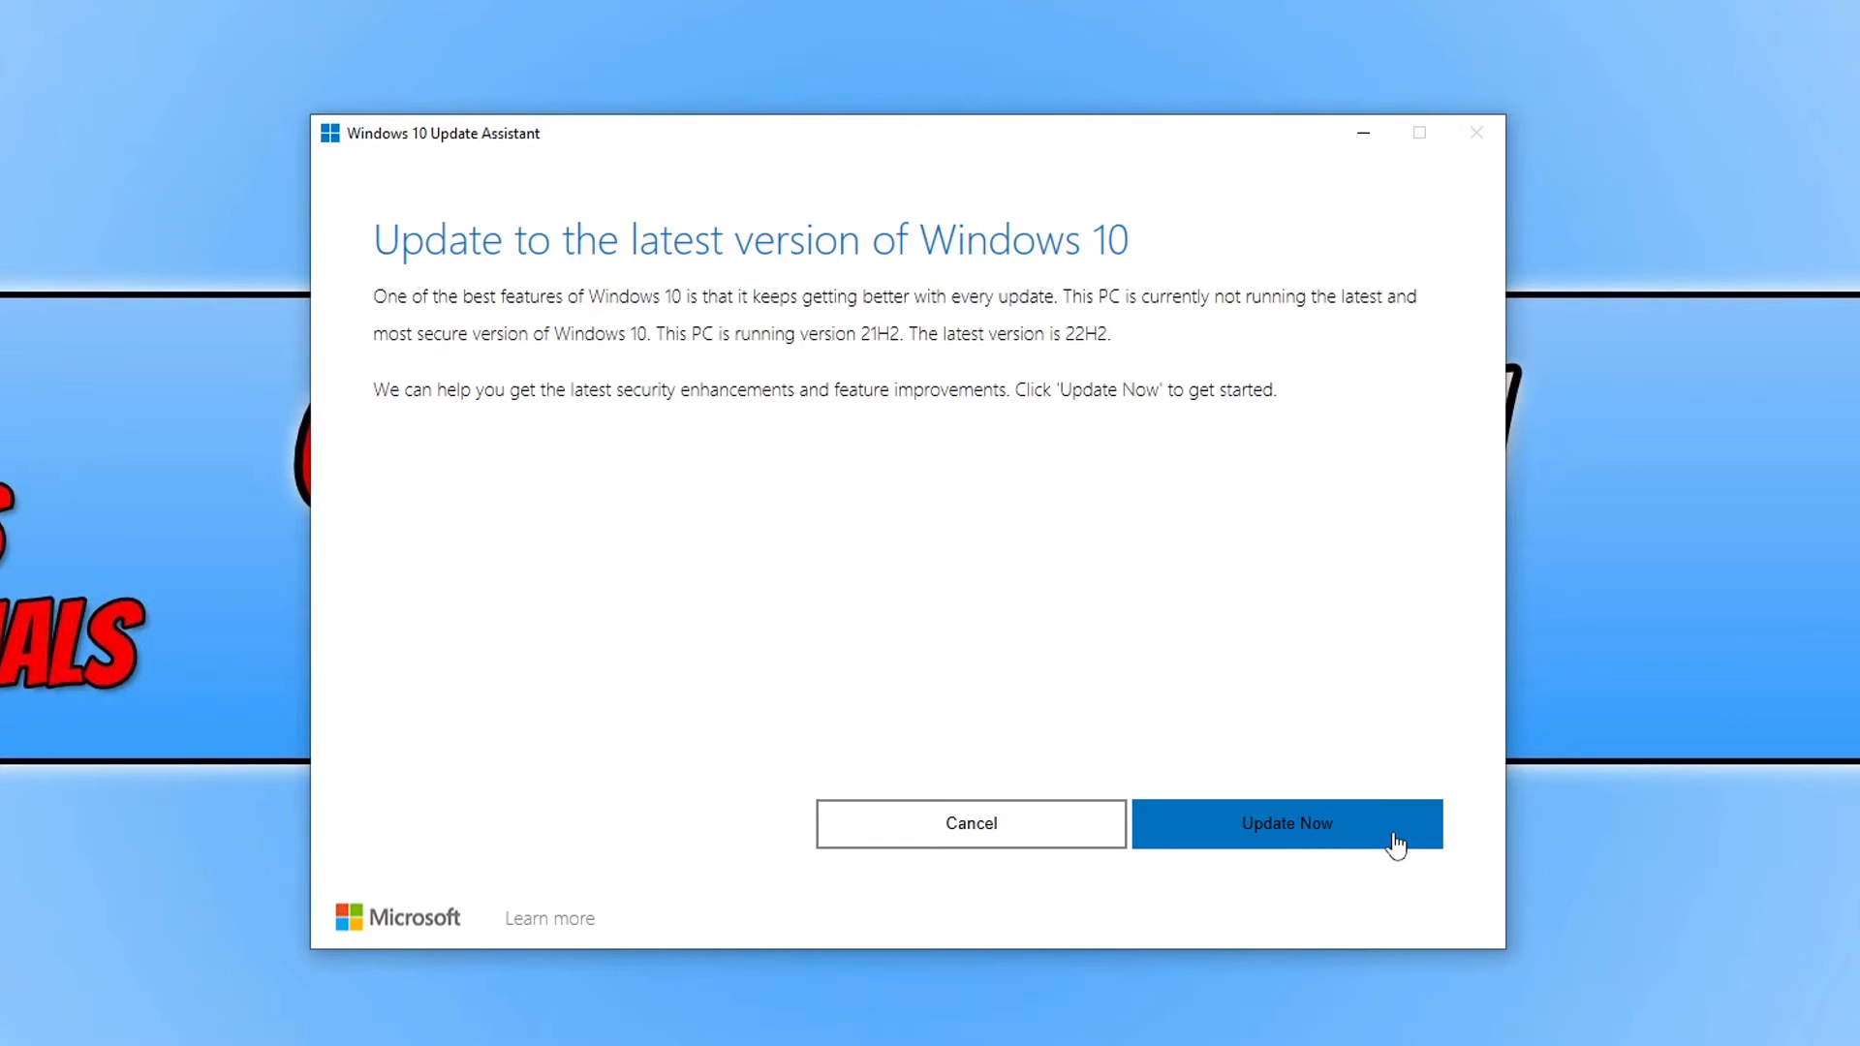
Start the 22H2 download and install, waiting until the restart prompt appears
click(1286, 823)
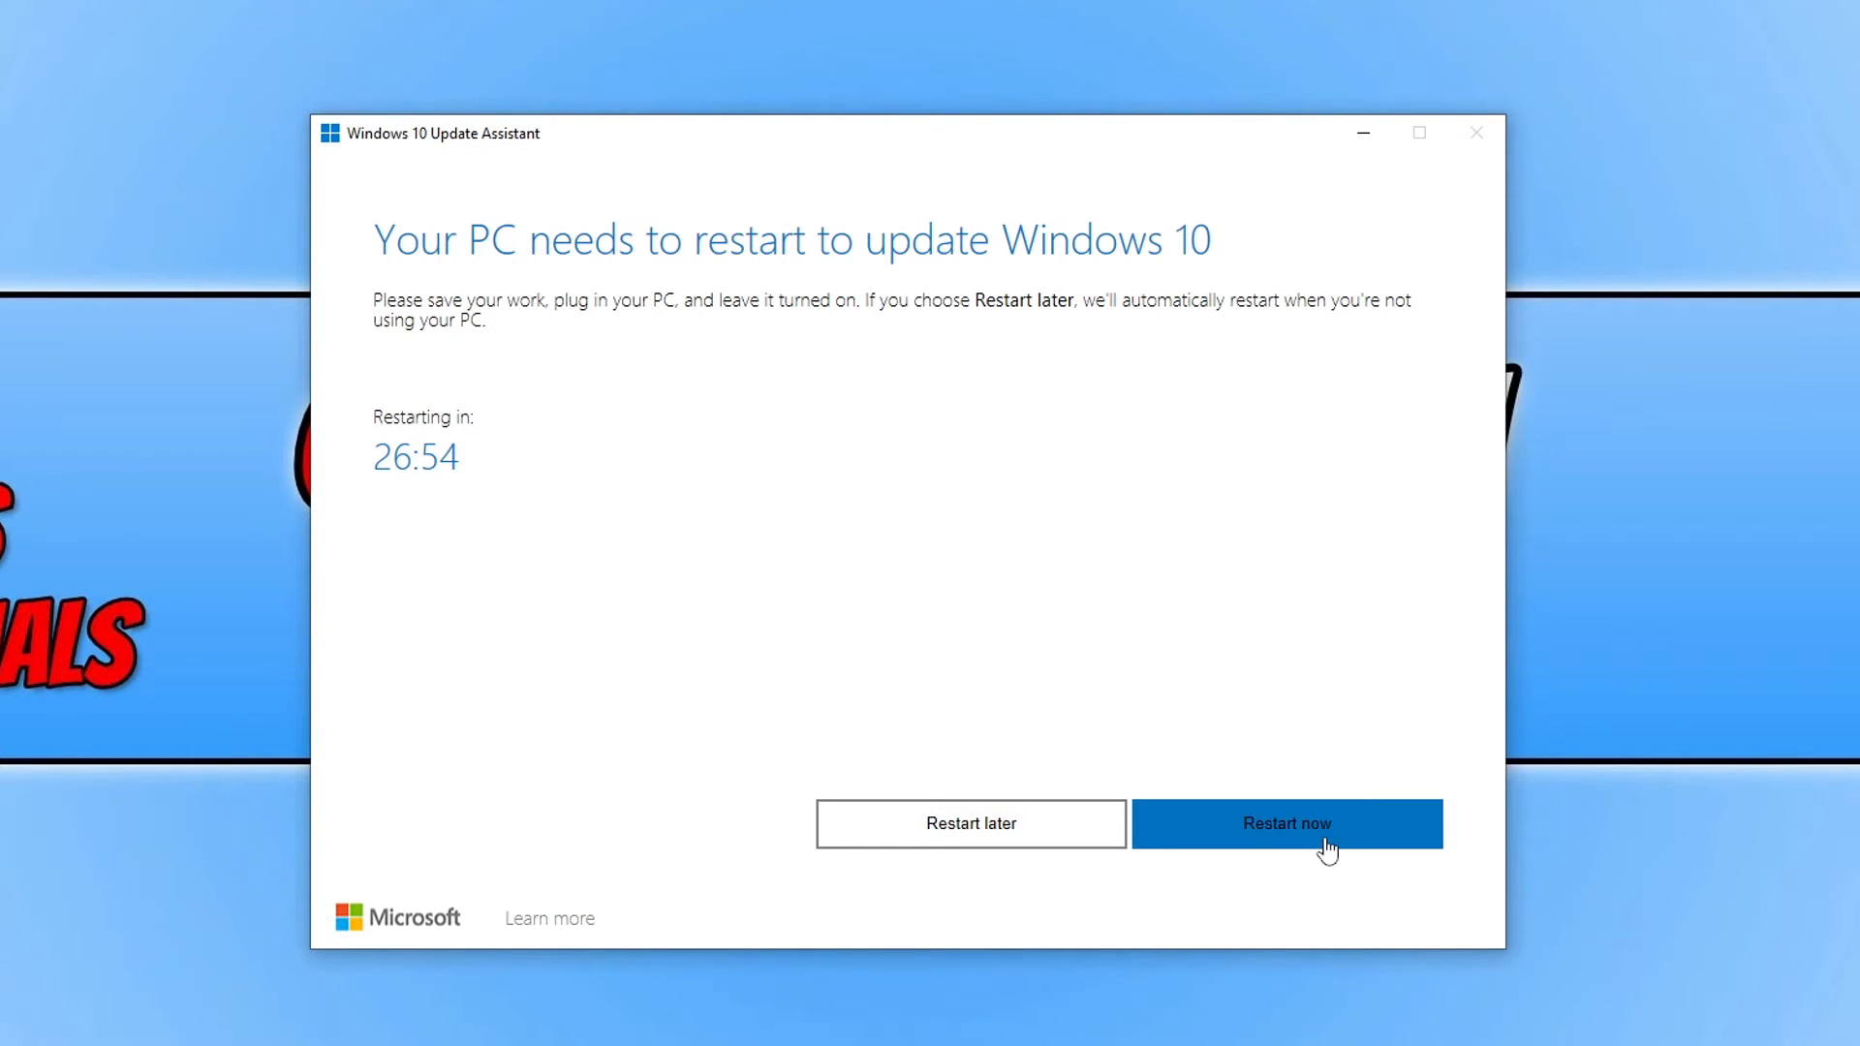
Restart the PC to complete the 22H2 installation and reach the desktop
click(1286, 823)
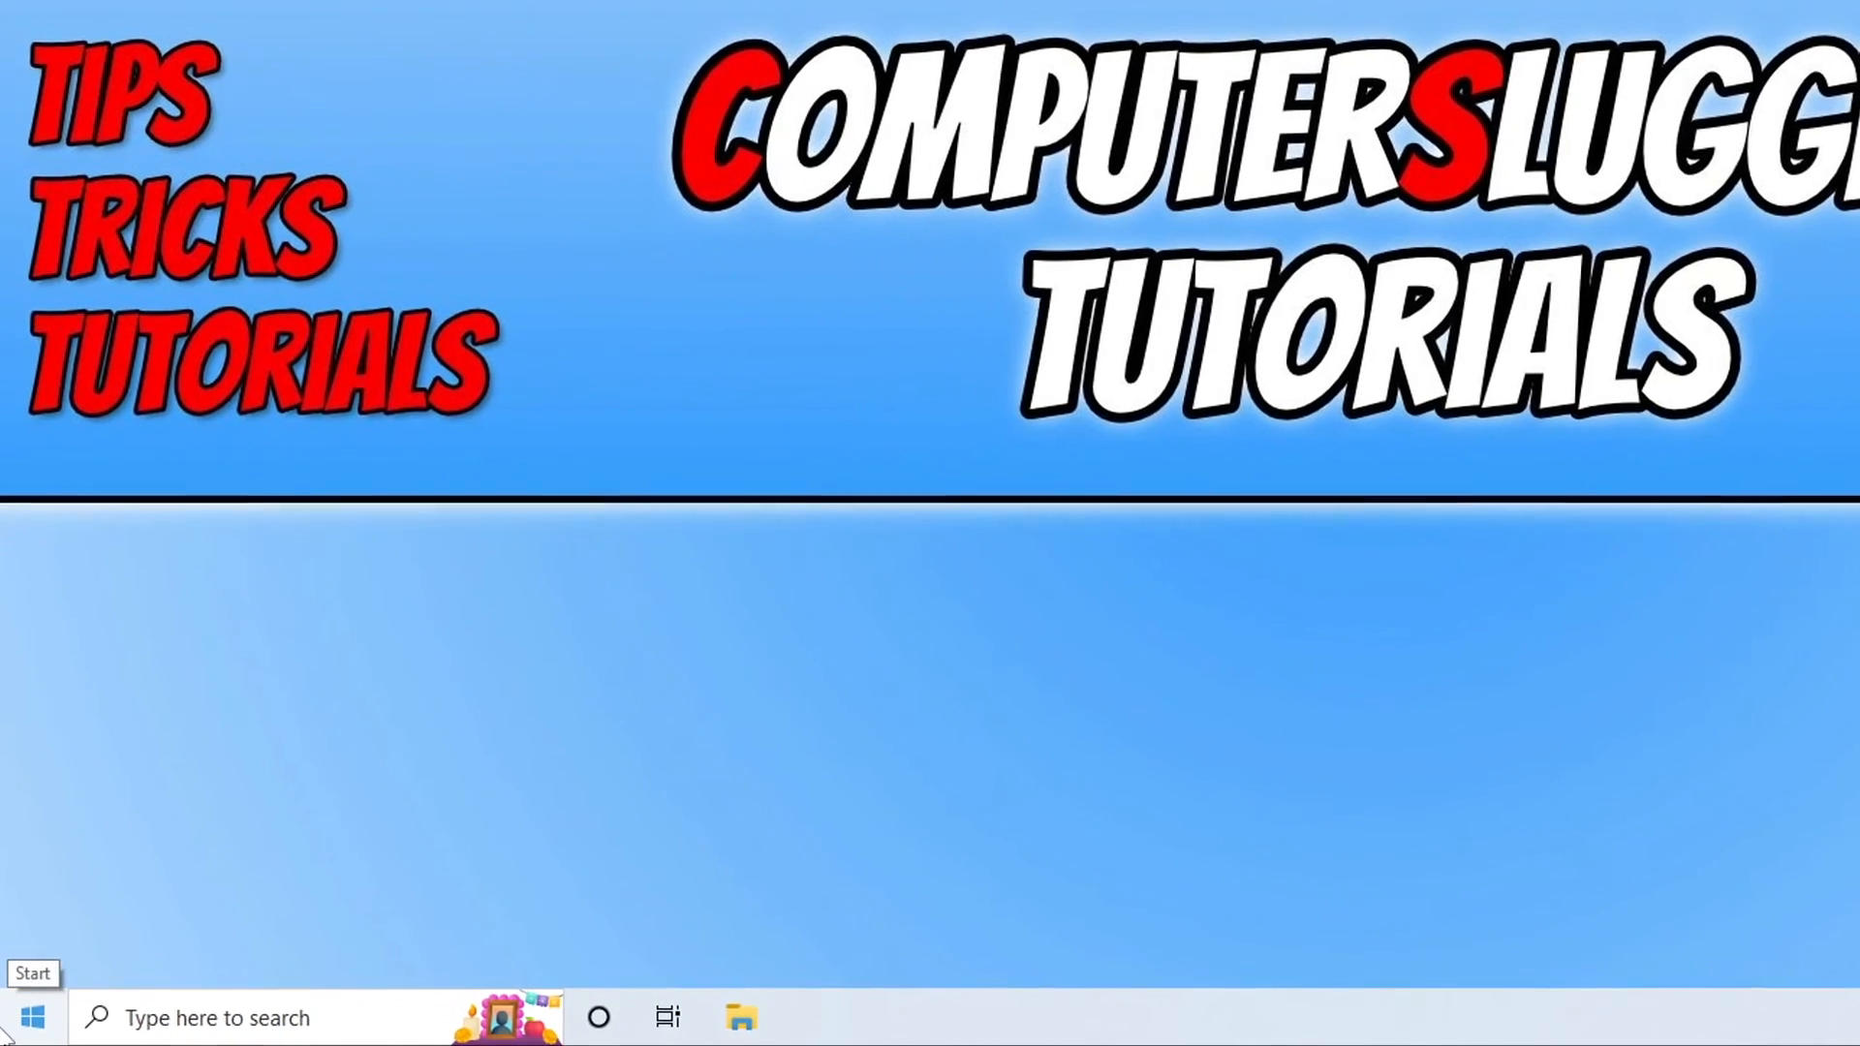
Go to Settings > System > About and check Windows specifications show Version 22H2
right_click(30, 1016)
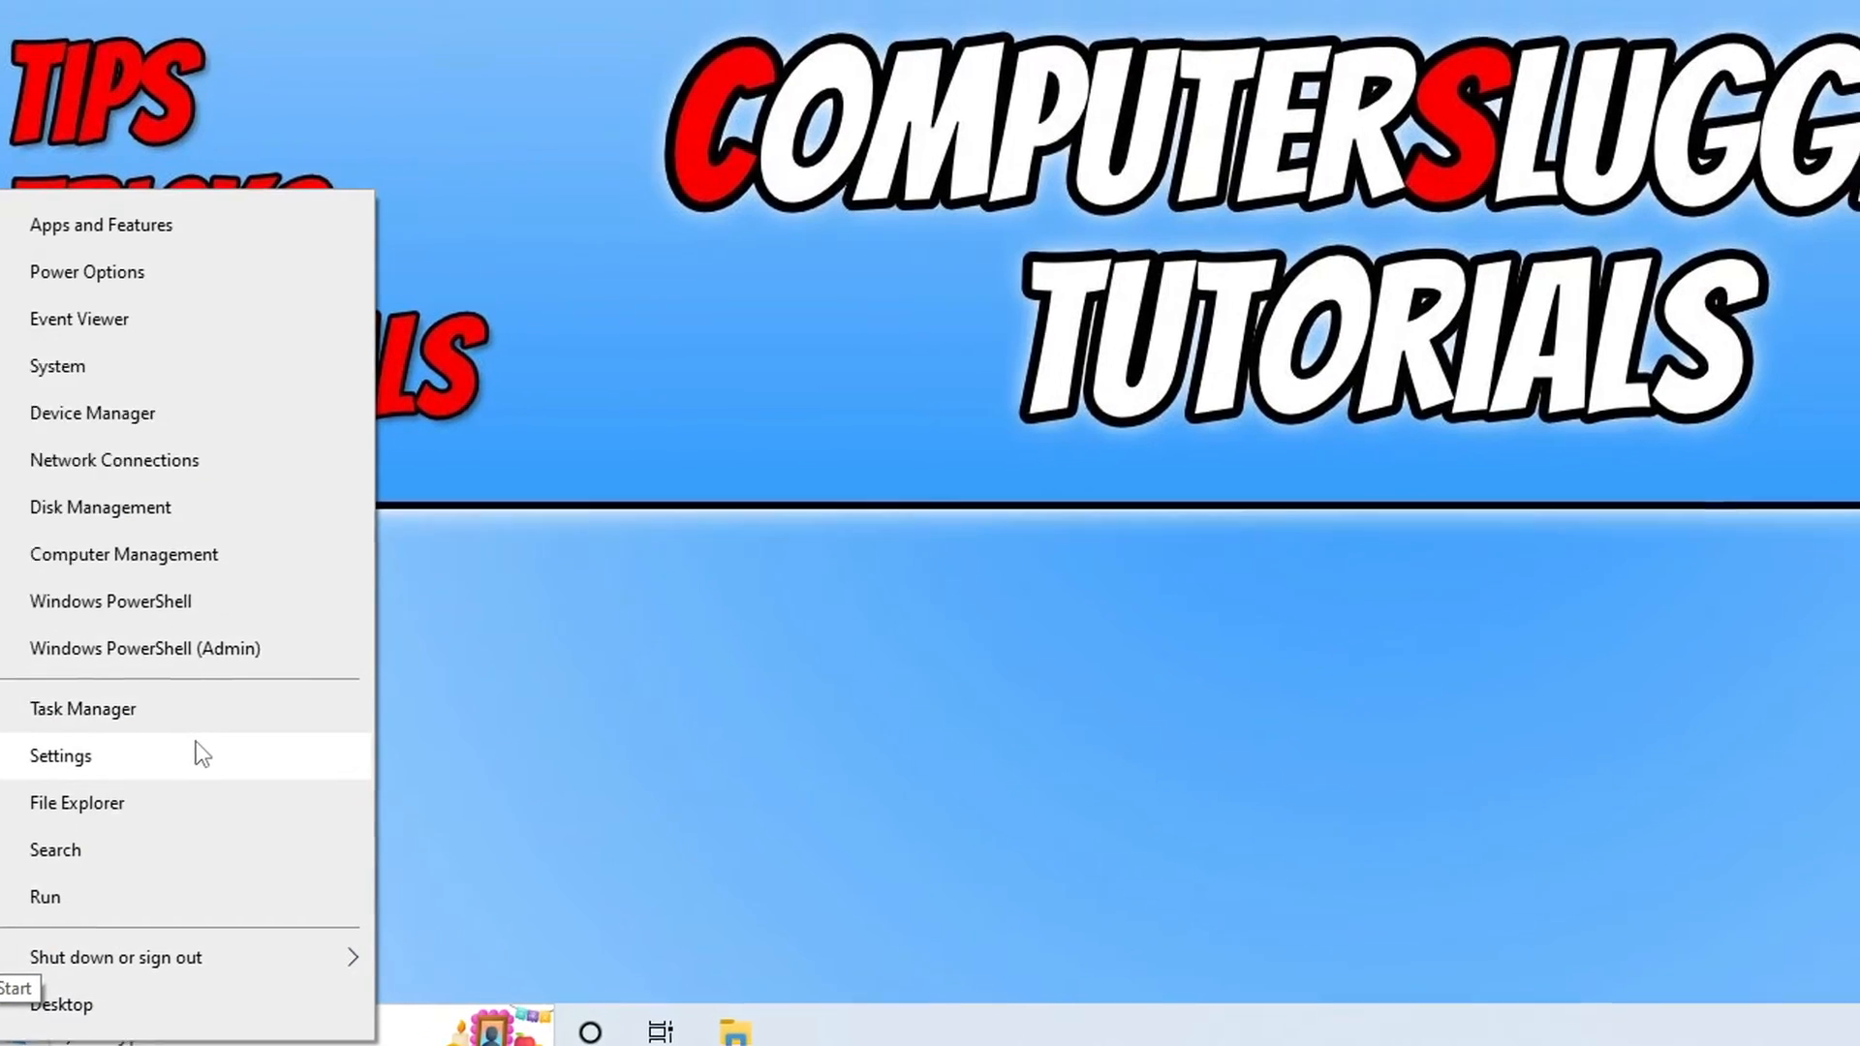
click(59, 756)
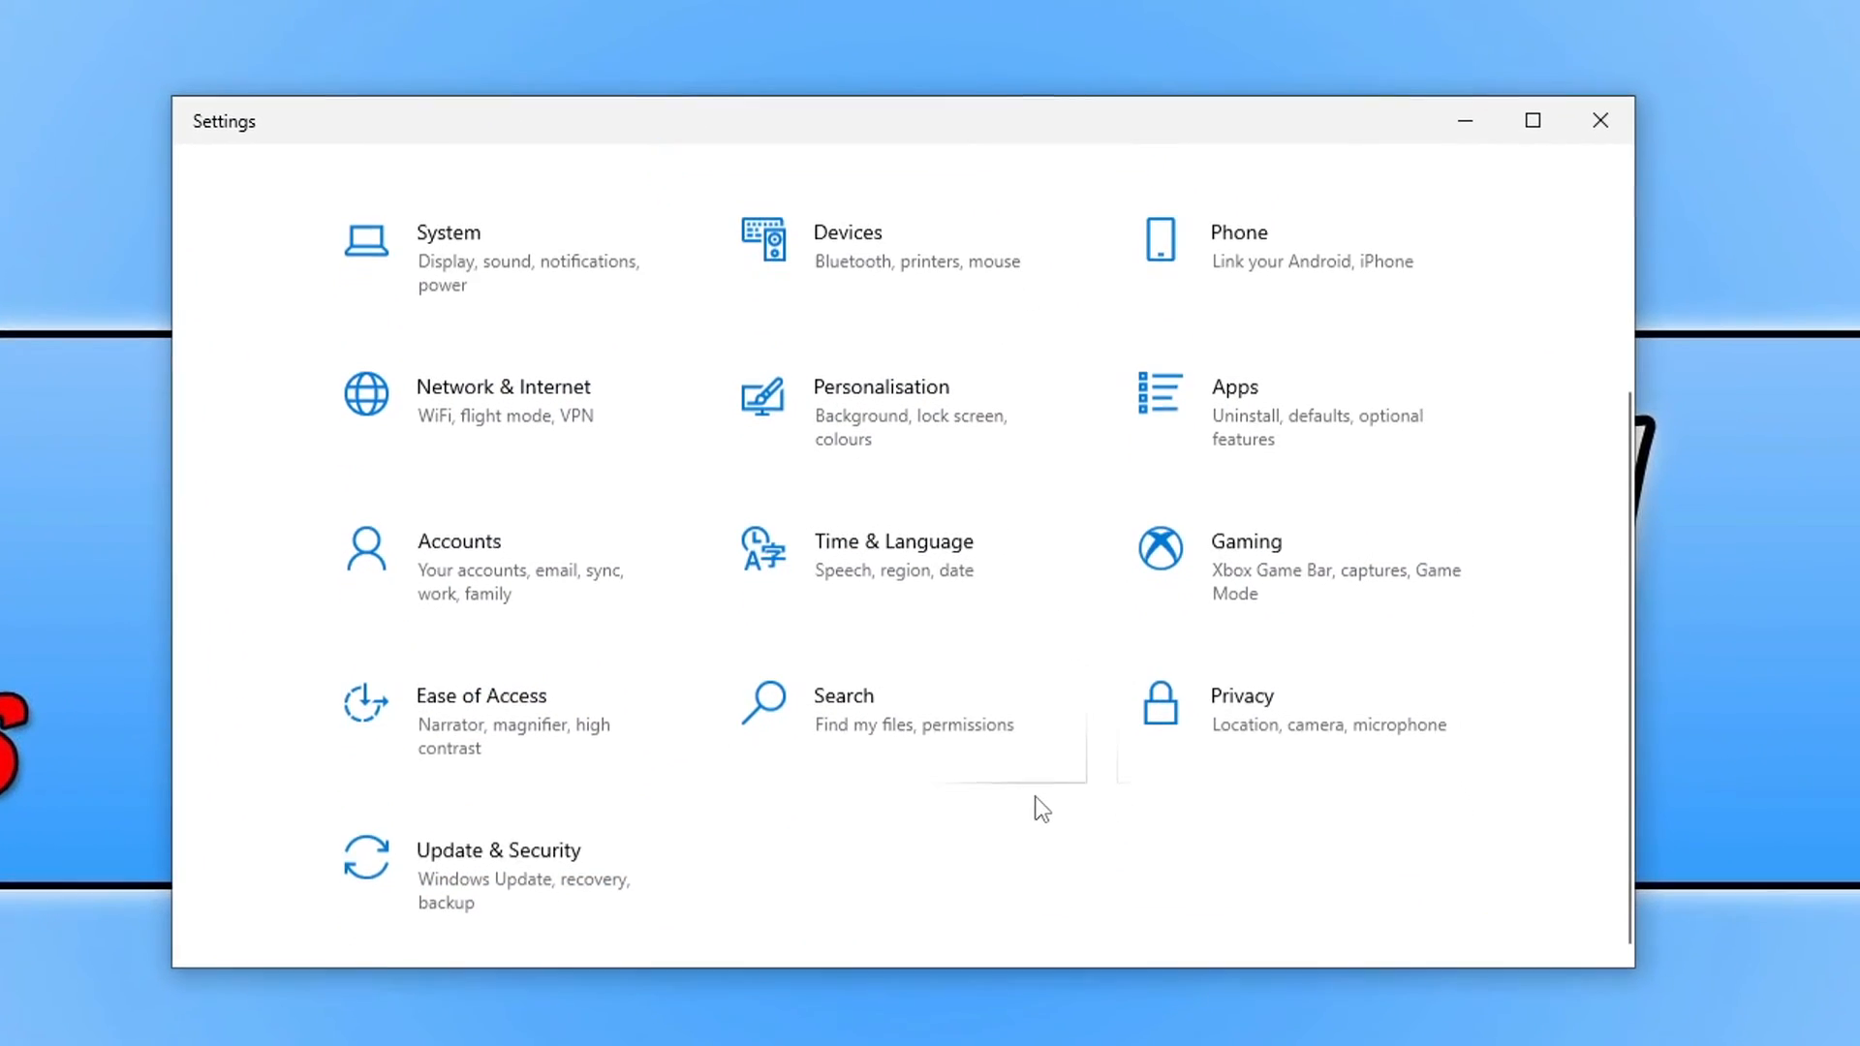
click(447, 249)
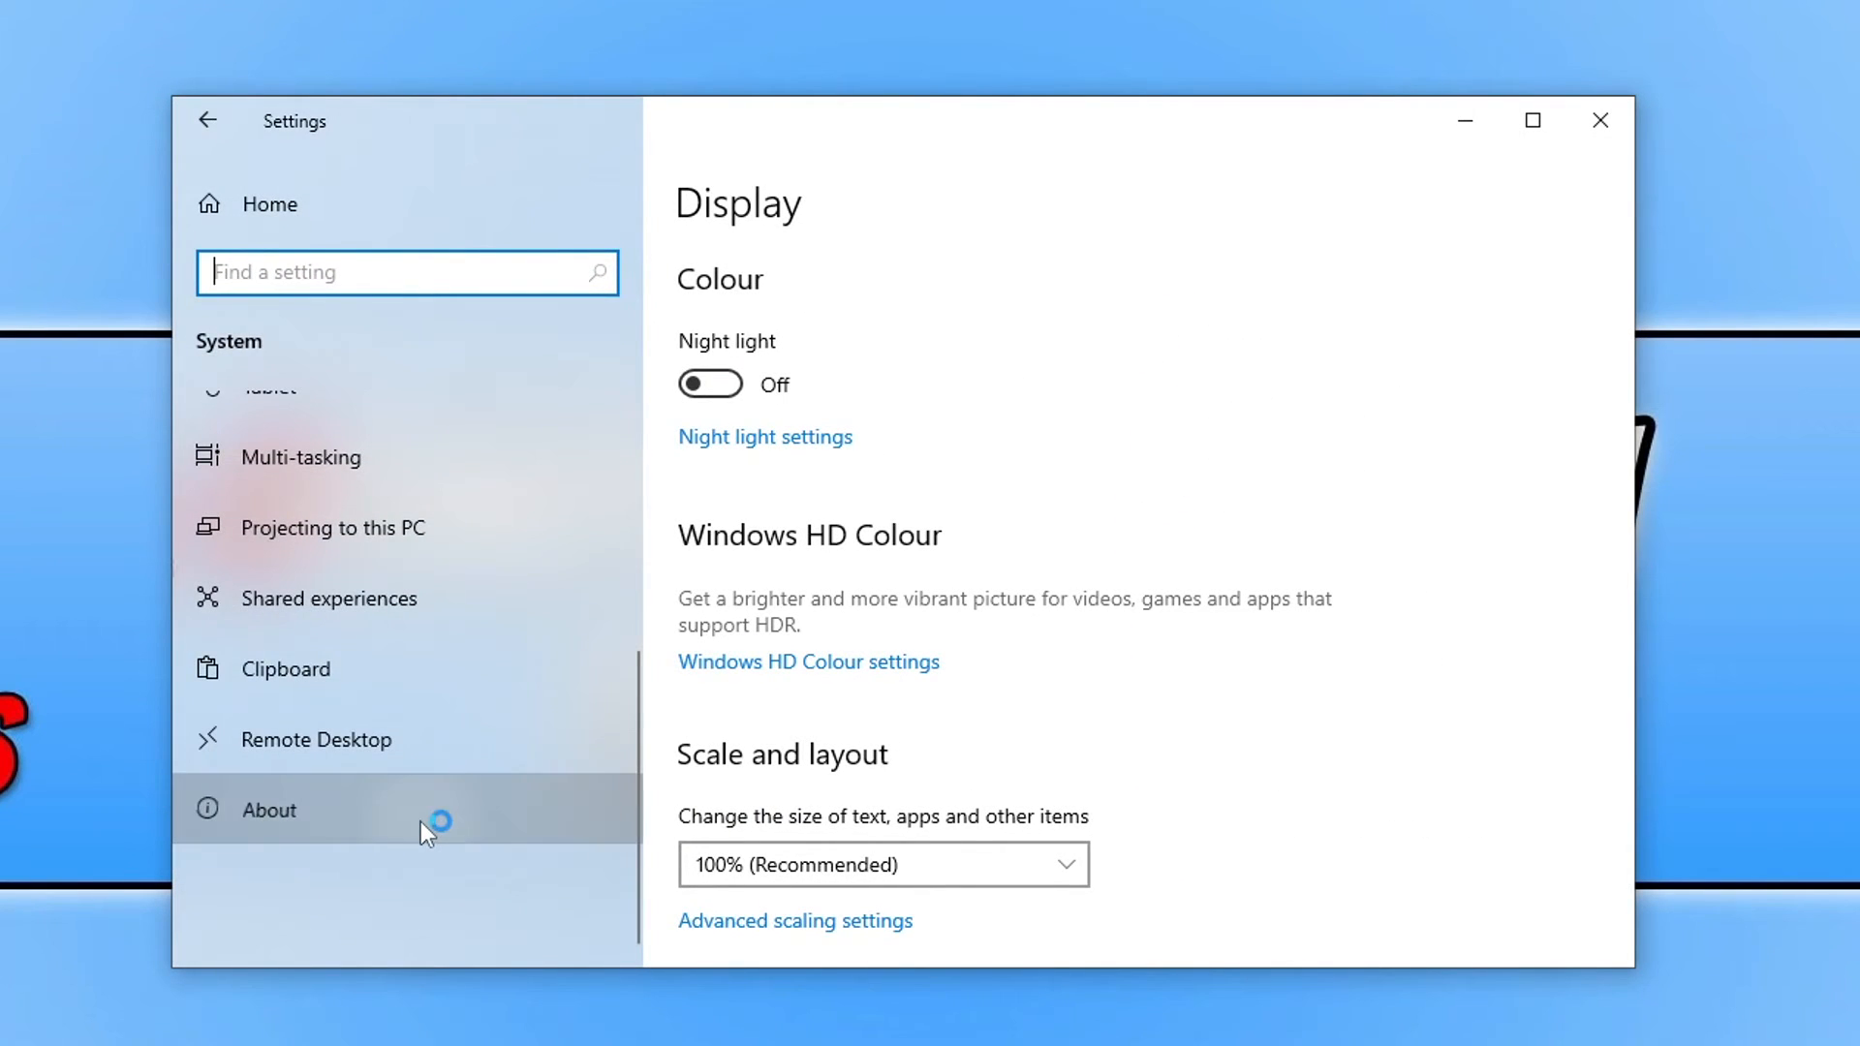
click(269, 809)
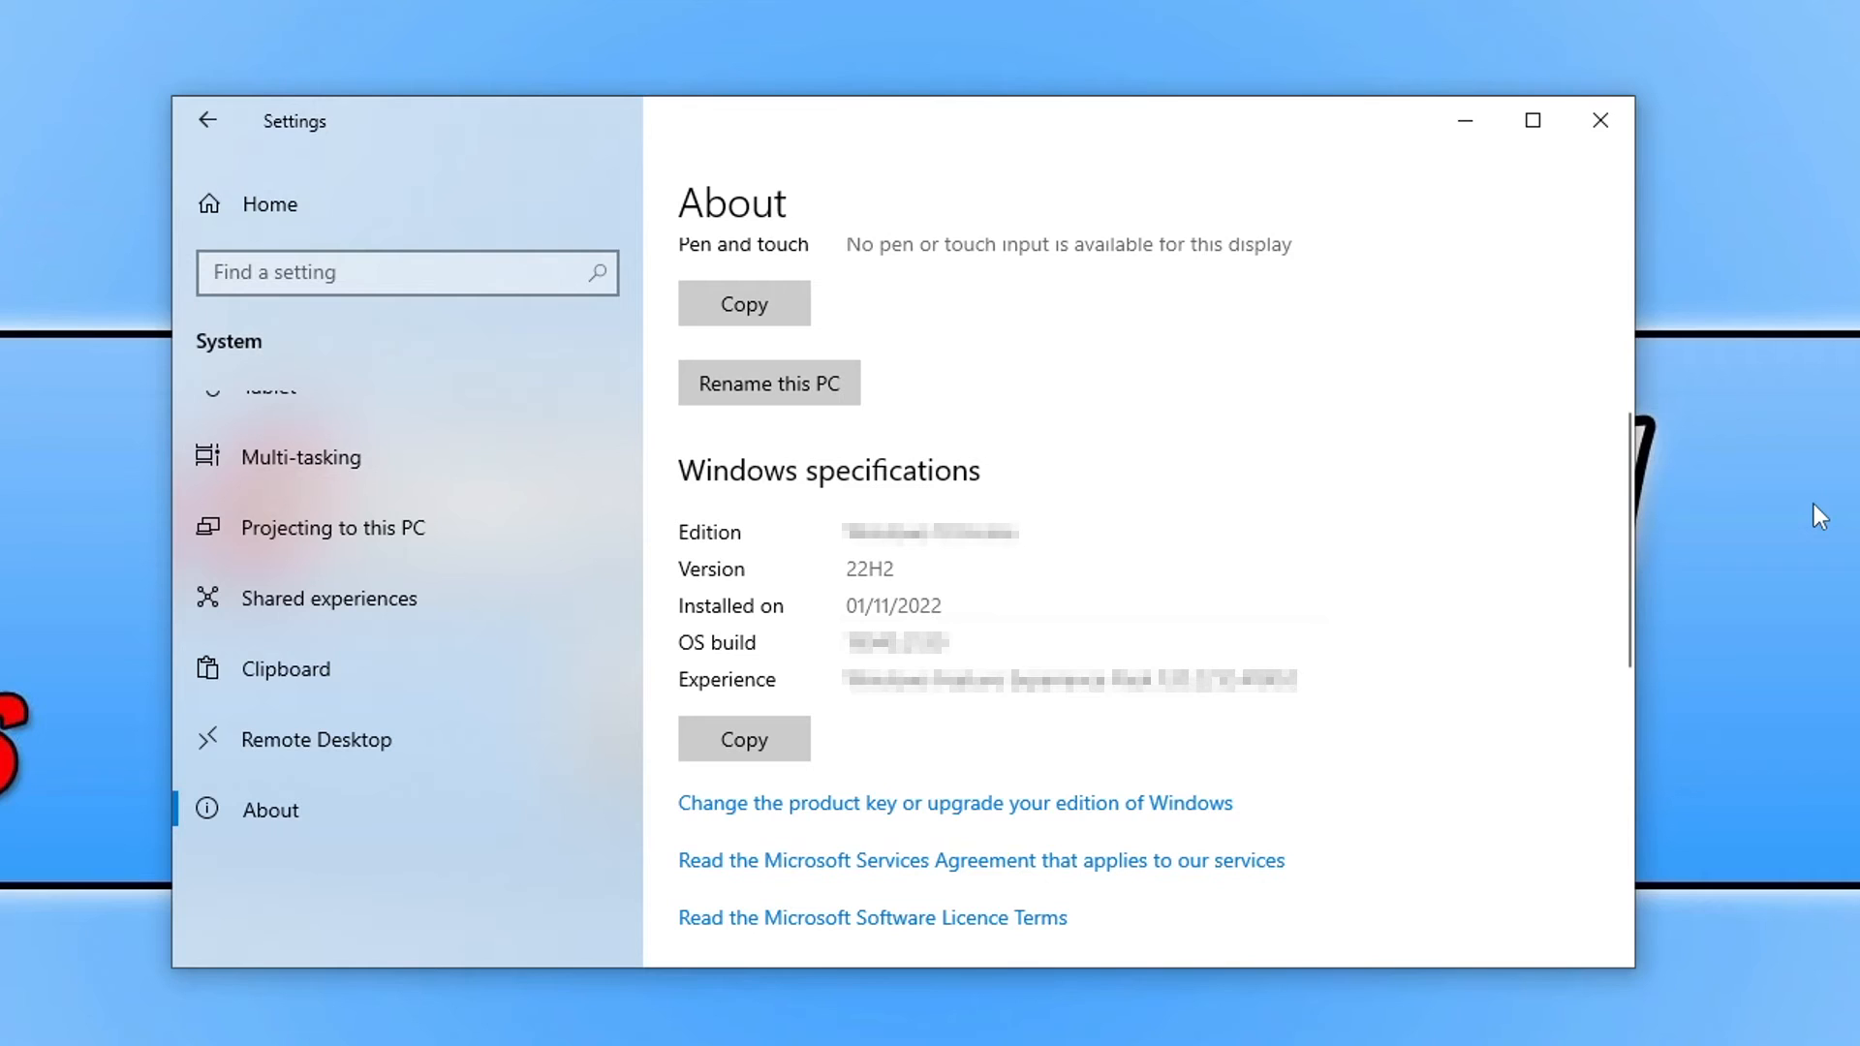